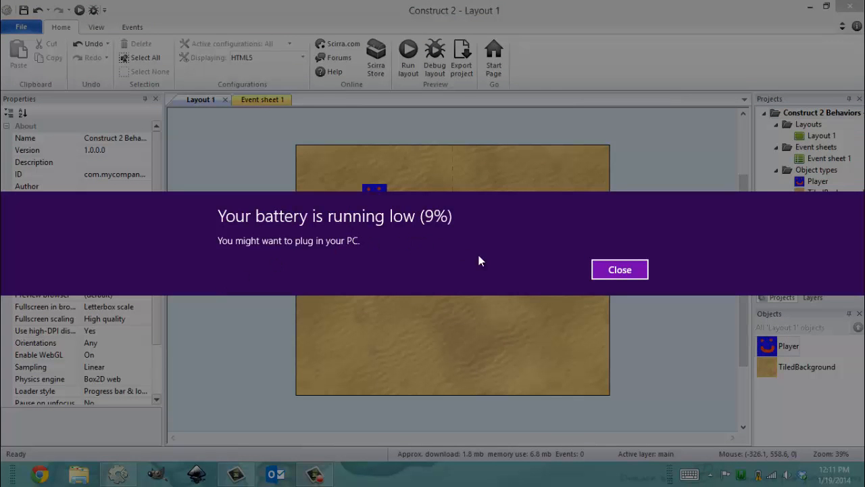
- Dismiss the Windows low-battery warning
left_click(619, 269)
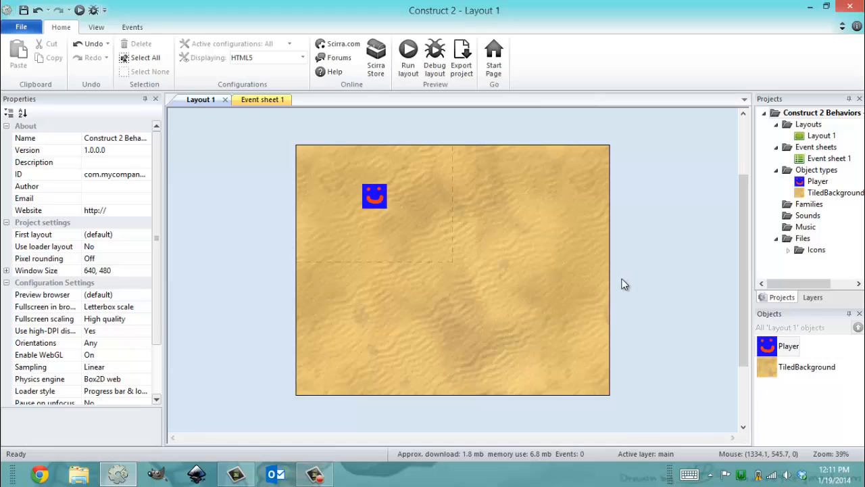
mouse_move(617, 268)
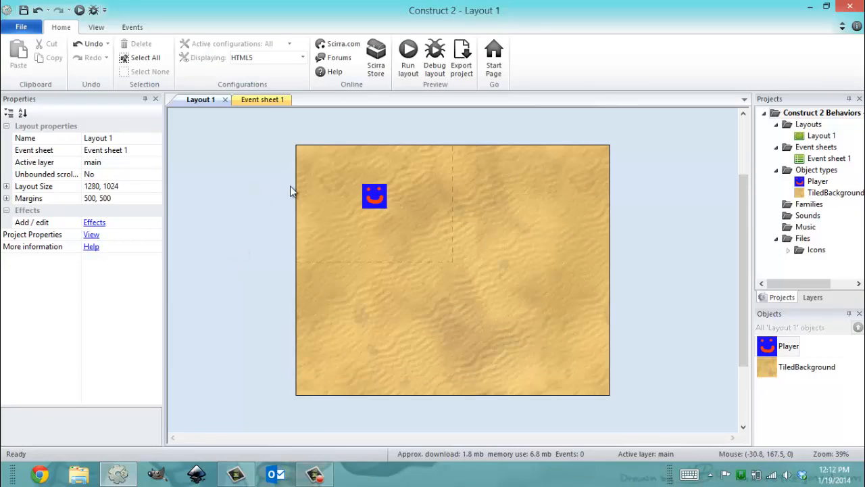
mouse_move(291, 188)
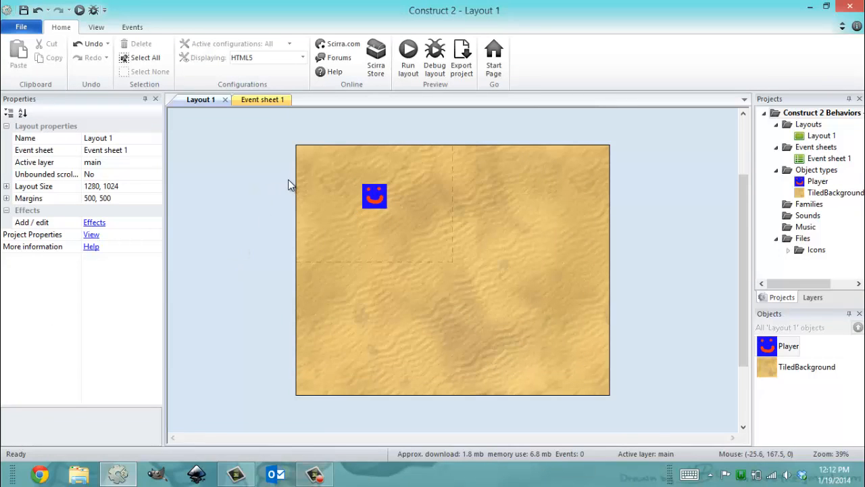
- Select the Player sprite and review its 8Direction deceleration and directions, keeping smooth 360-degree angle
left_click(374, 196)
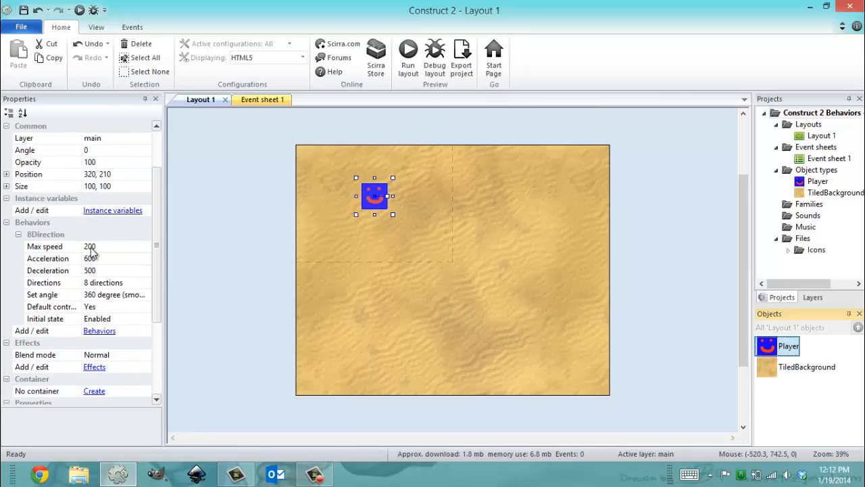
left_click(115, 270)
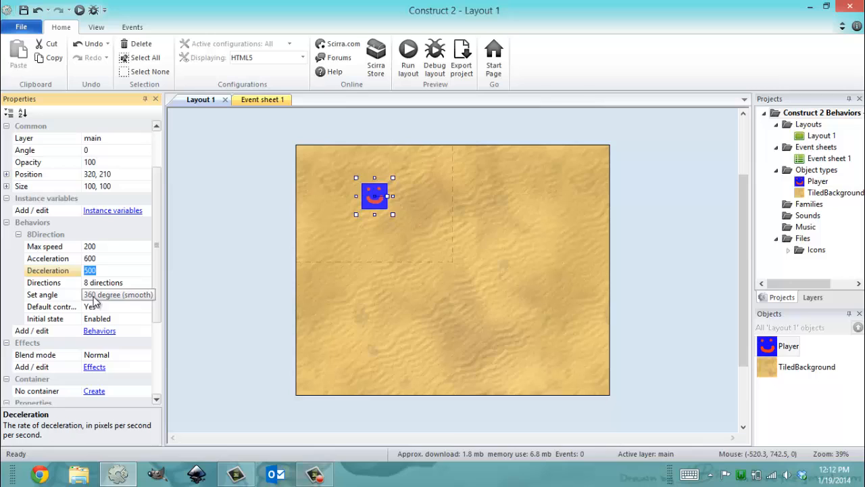
left_click(103, 282)
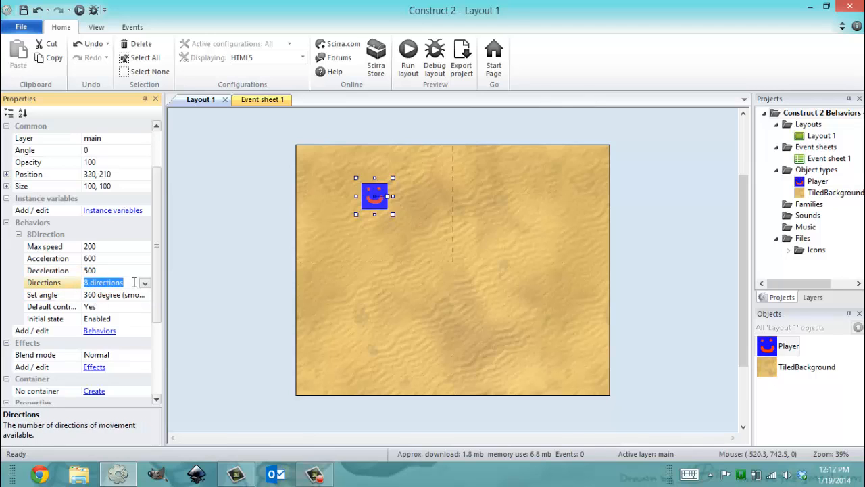
left_click(144, 283)
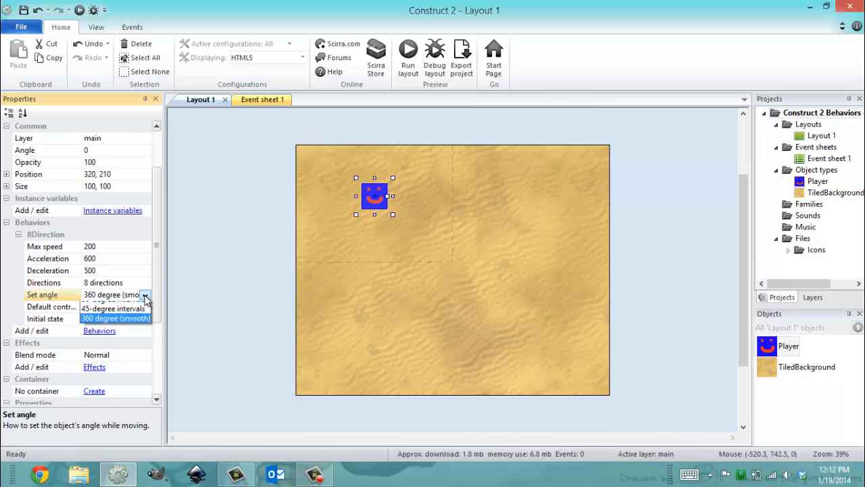
left_click(115, 318)
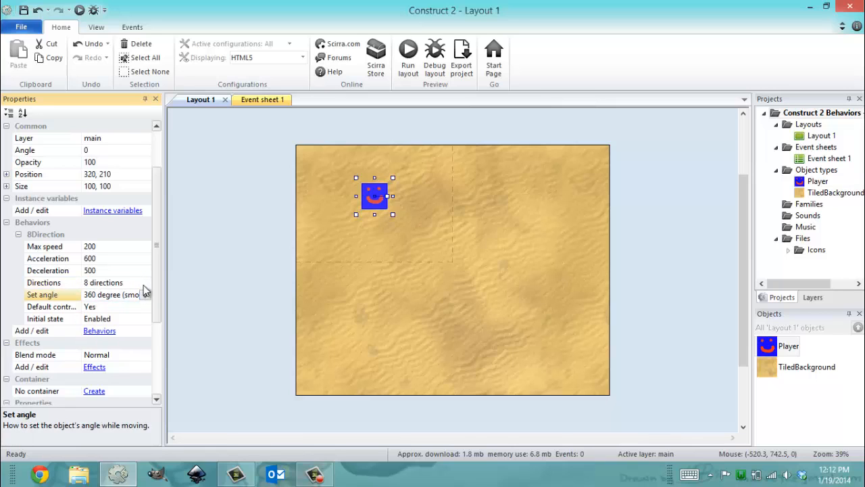
mouse_move(376, 58)
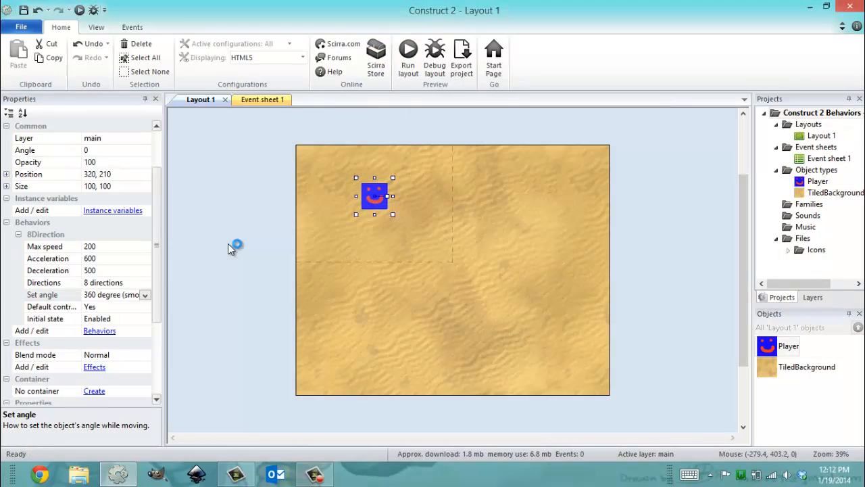
left_click(408, 51)
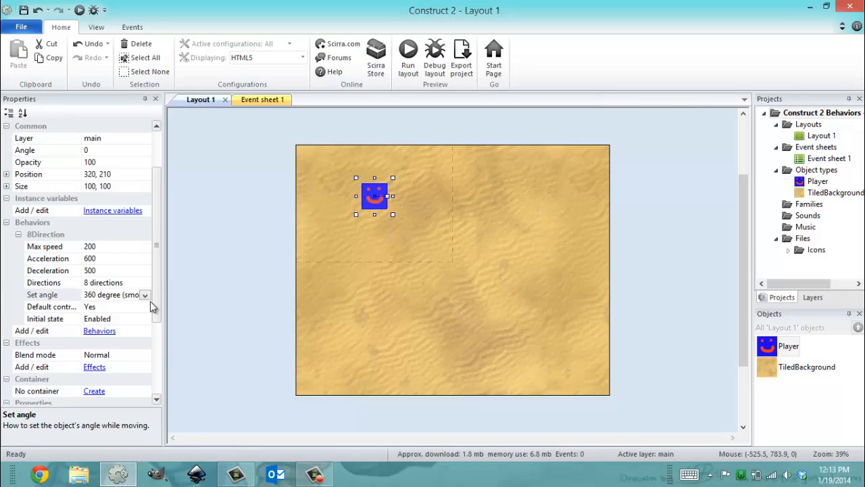
- Set the Player's angle to 45-degree intervals and run the layout in Chrome
left_click(145, 294)
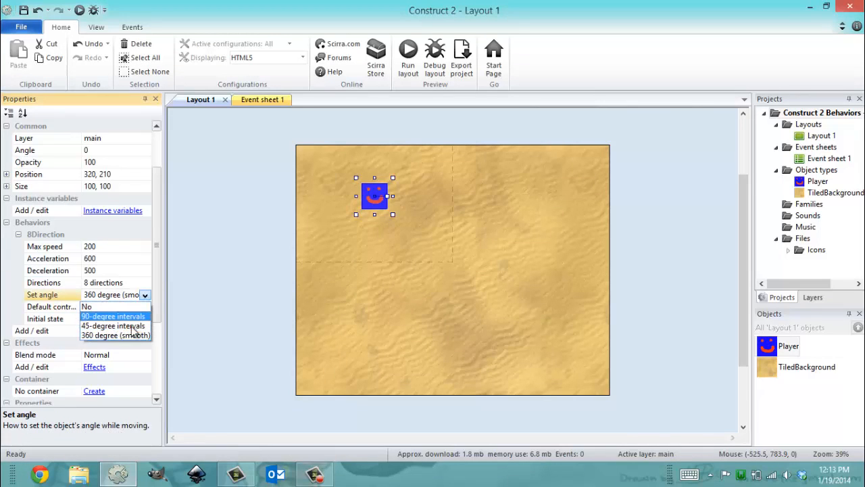
left_click(113, 325)
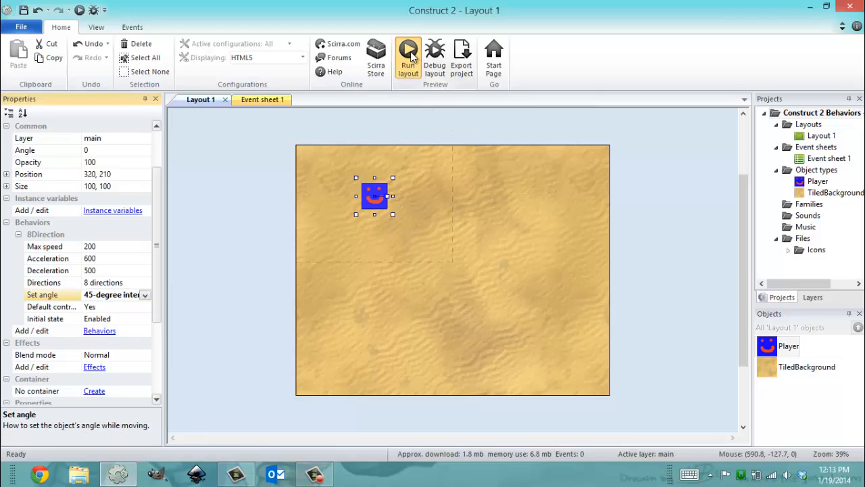
left_click(407, 56)
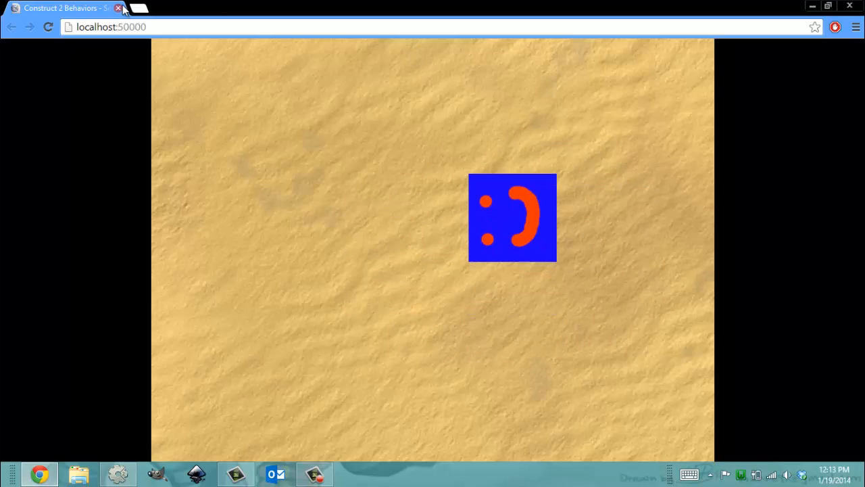
- Close the Chrome preview, restore the 360-degree (smooth) angle, and reselect the Player sprite
left_click(119, 8)
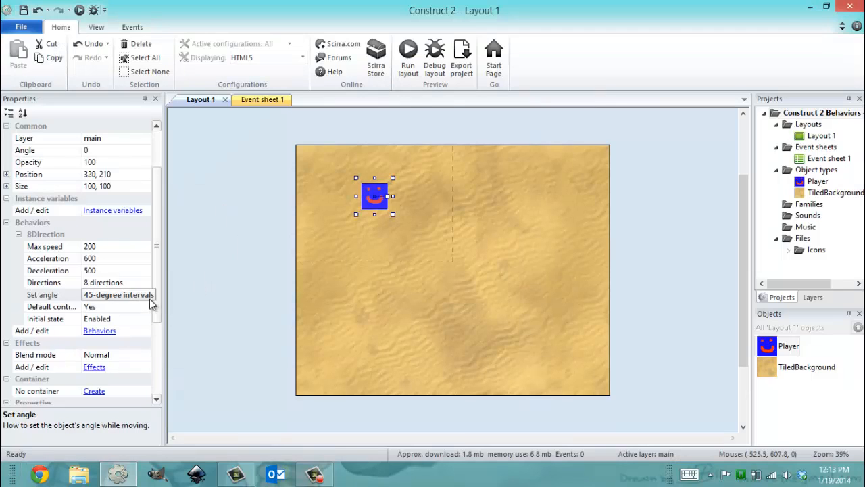
left_click(115, 294)
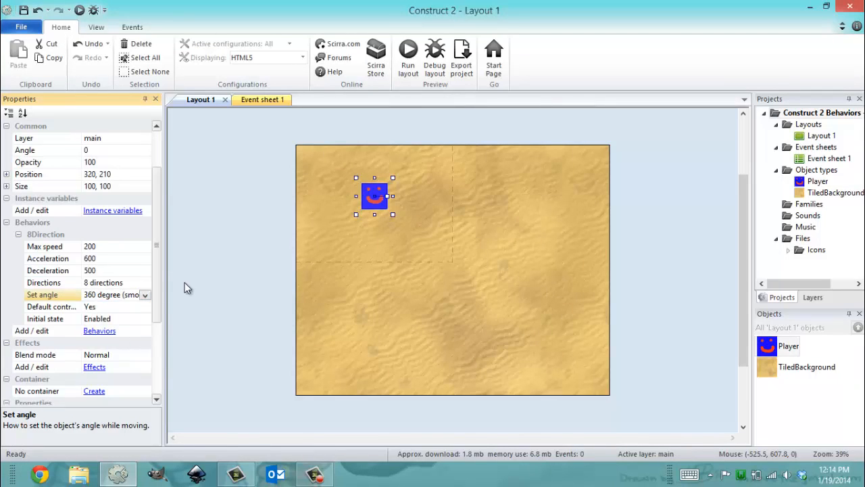
left_click(375, 196)
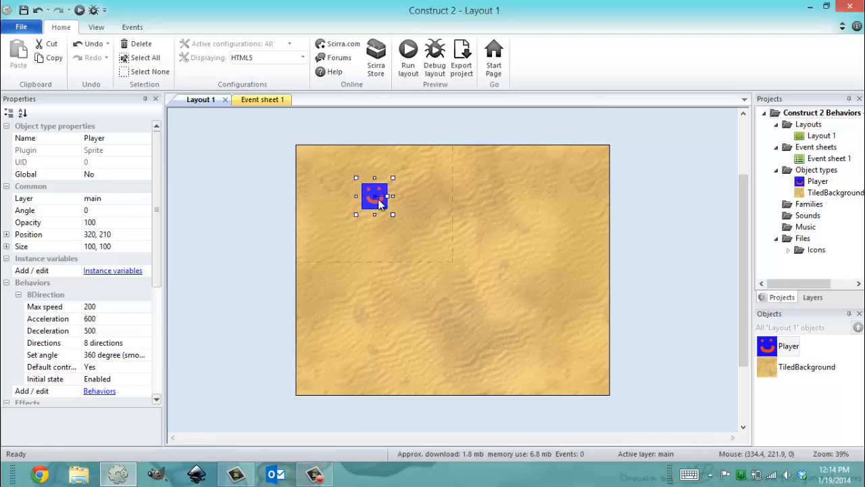
mouse_move(301, 249)
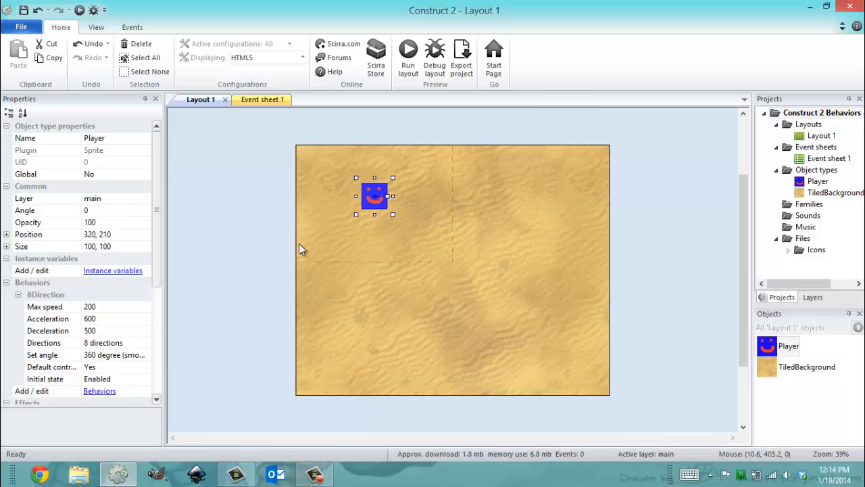
mouse_move(317, 242)
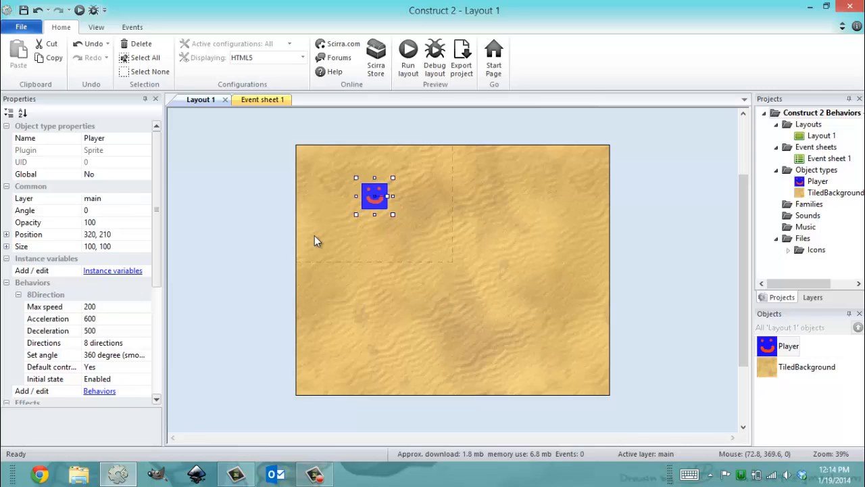
mouse_move(326, 286)
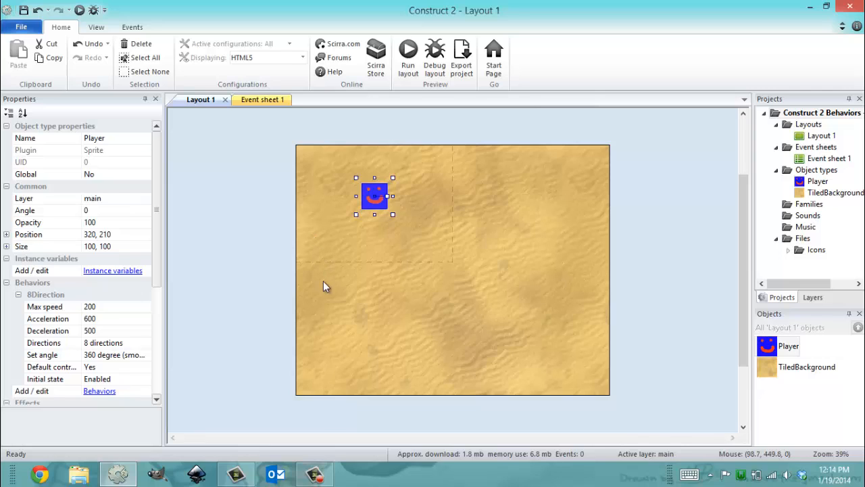